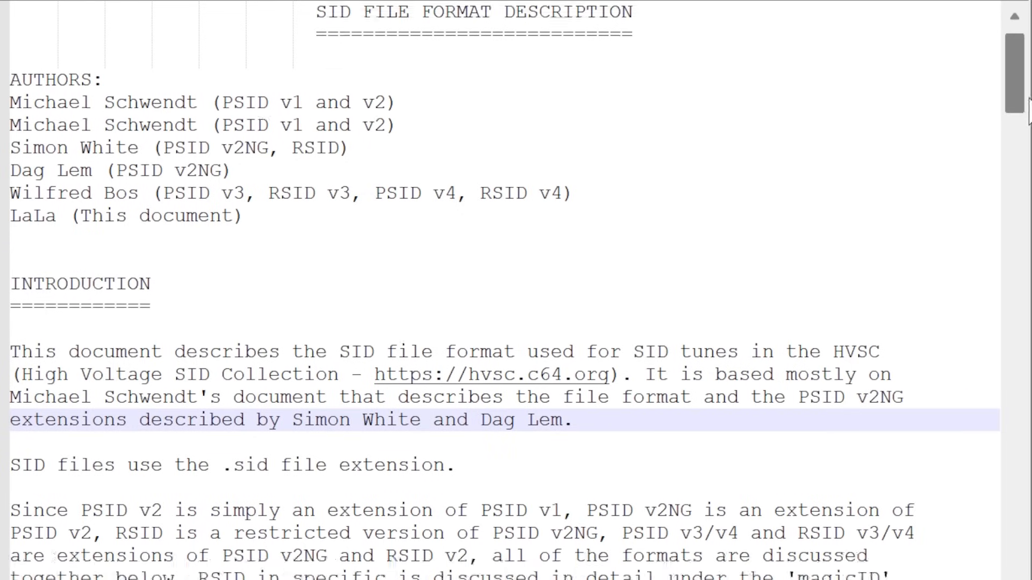
pyautogui.scroll(-3)
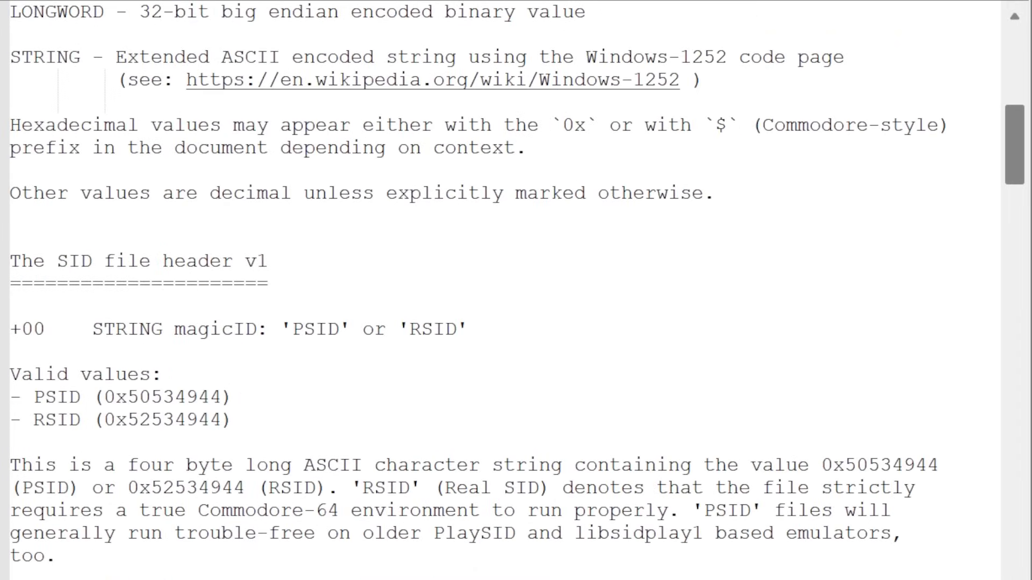
pyautogui.scroll(-3)
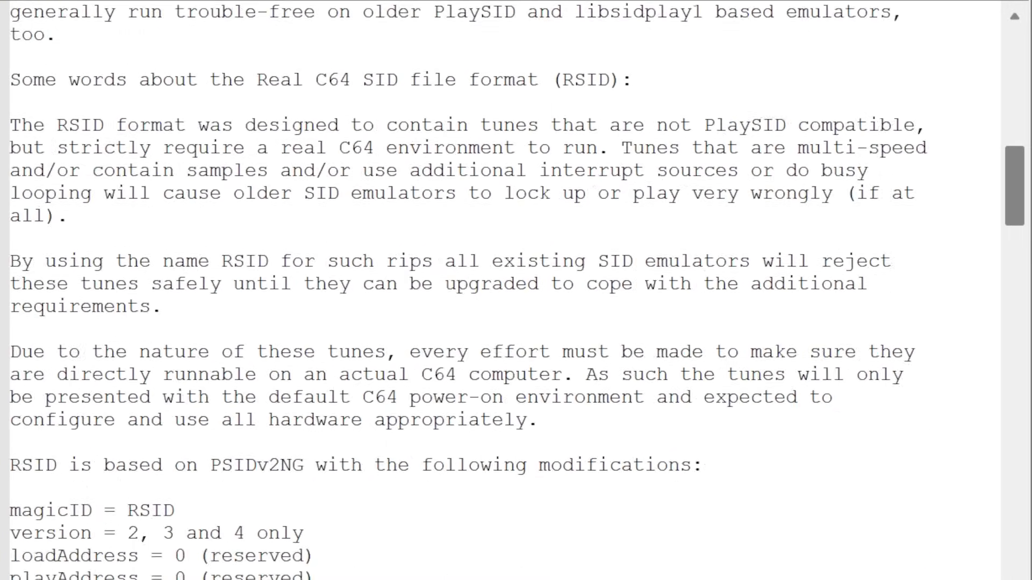
pyautogui.scroll(-3)
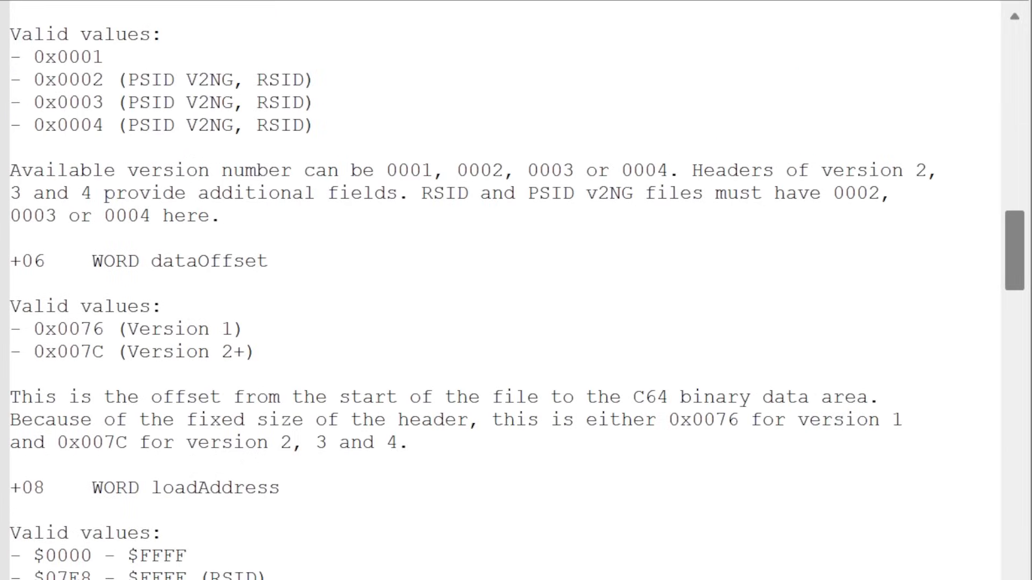